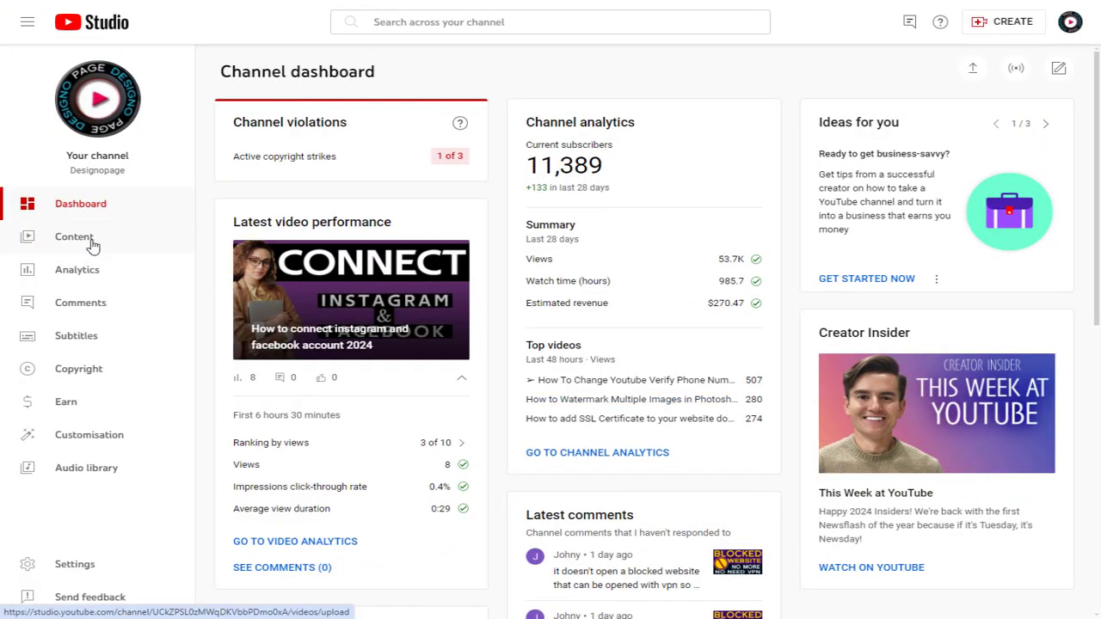
Open the Channel content page from the Studio sidebar
{"action": "left_click", "coordinate": [74, 236]}
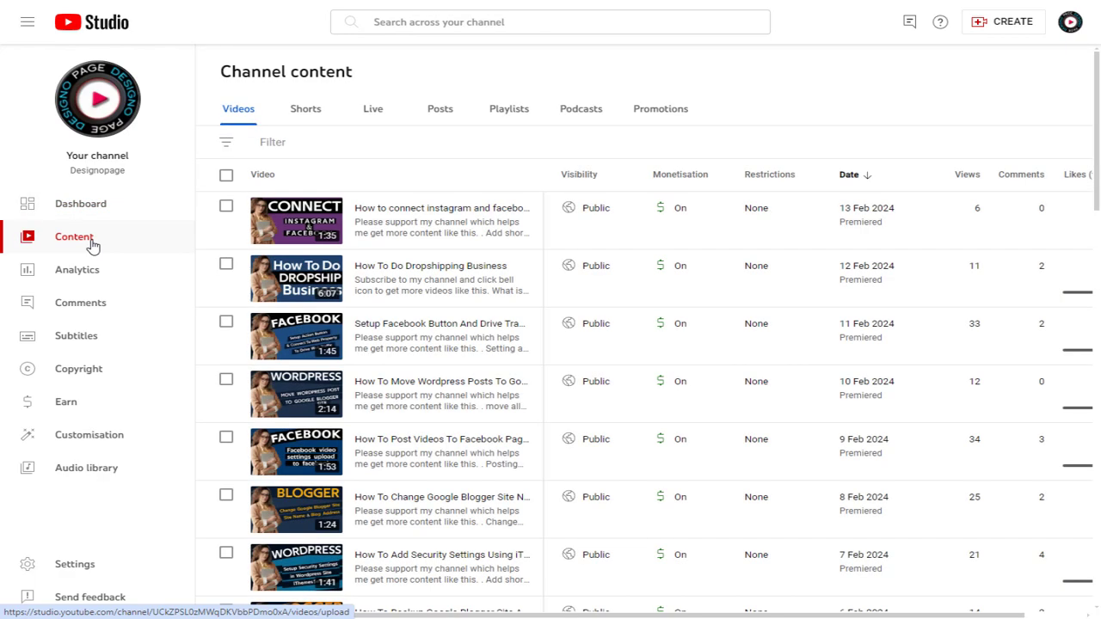
{"action": "mouse_move", "coordinate": [203, 218]}
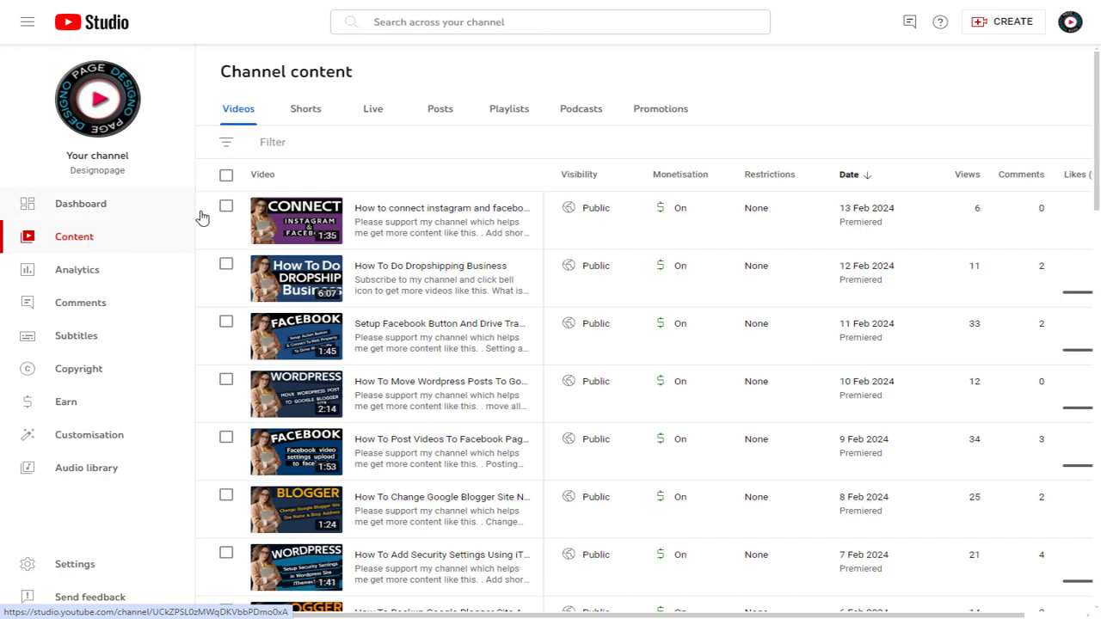
{"action": "mouse_move", "coordinate": [585, 127]}
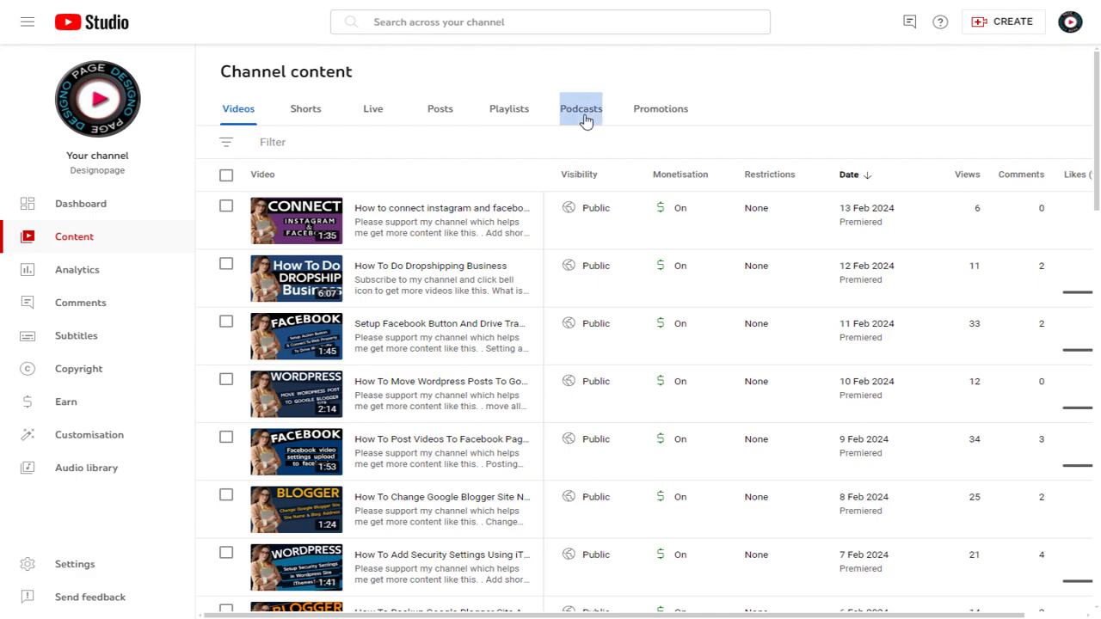
Show the Podcasts tab and open the Snapchat videos podcast's options menu
{"action": "left_click", "coordinate": [580, 109]}
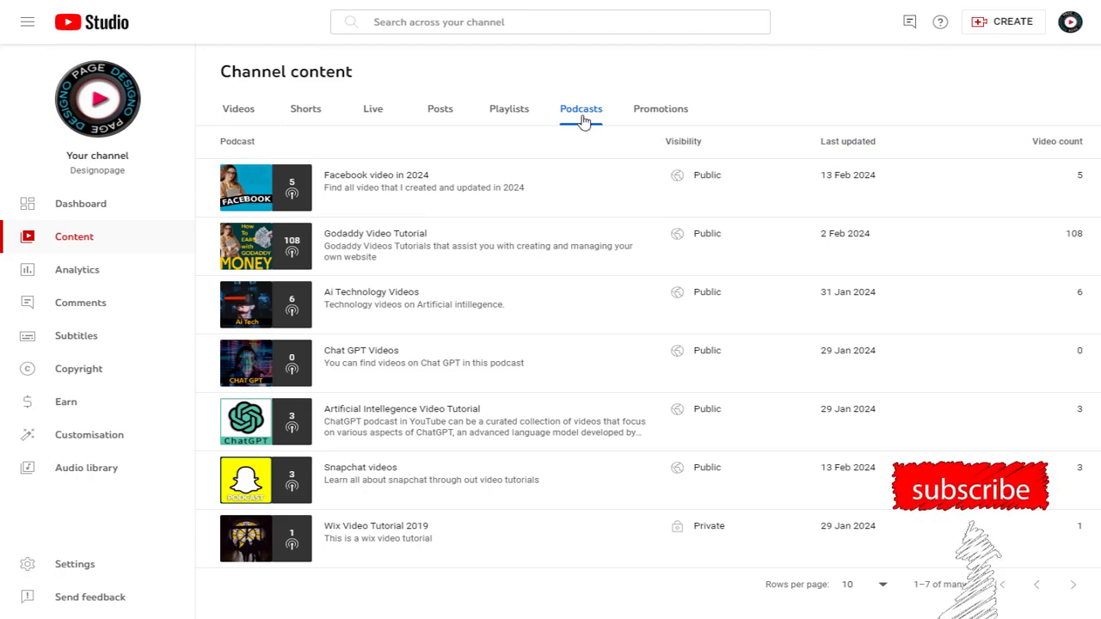
{"action": "mouse_move", "coordinate": [476, 215]}
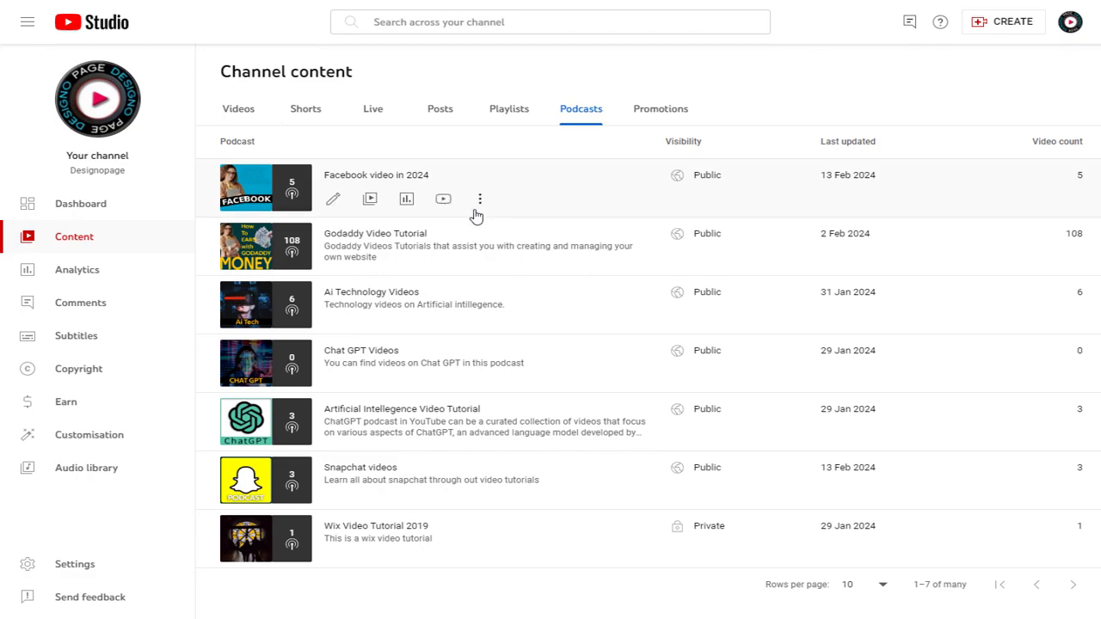
{"action": "mouse_move", "coordinate": [265, 499]}
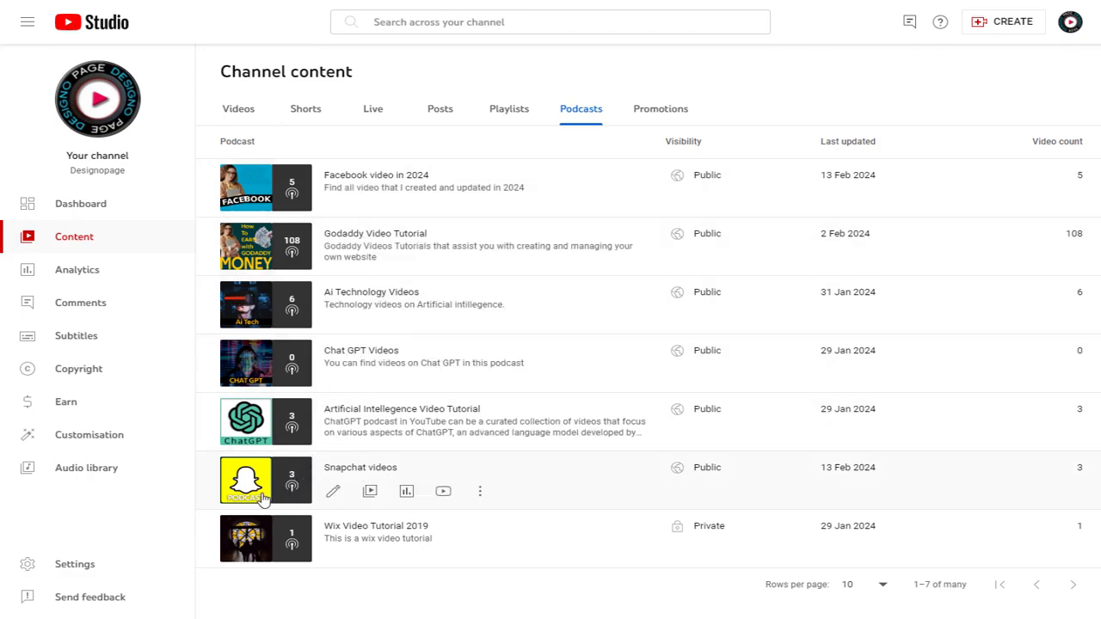
{"action": "mouse_move", "coordinate": [359, 467]}
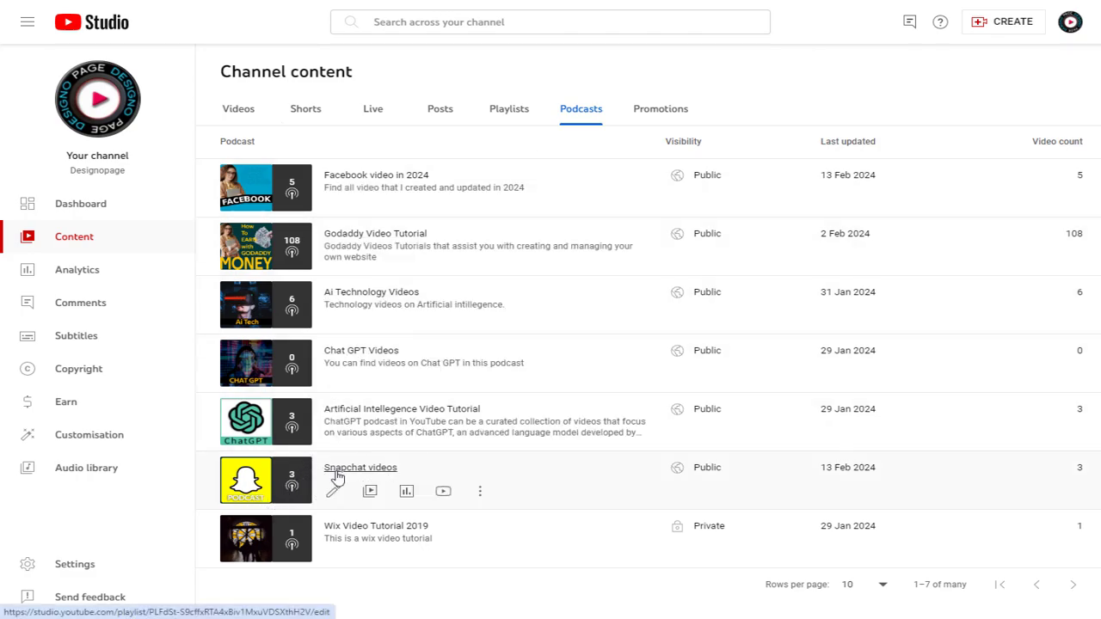
{"action": "mouse_move", "coordinate": [391, 475]}
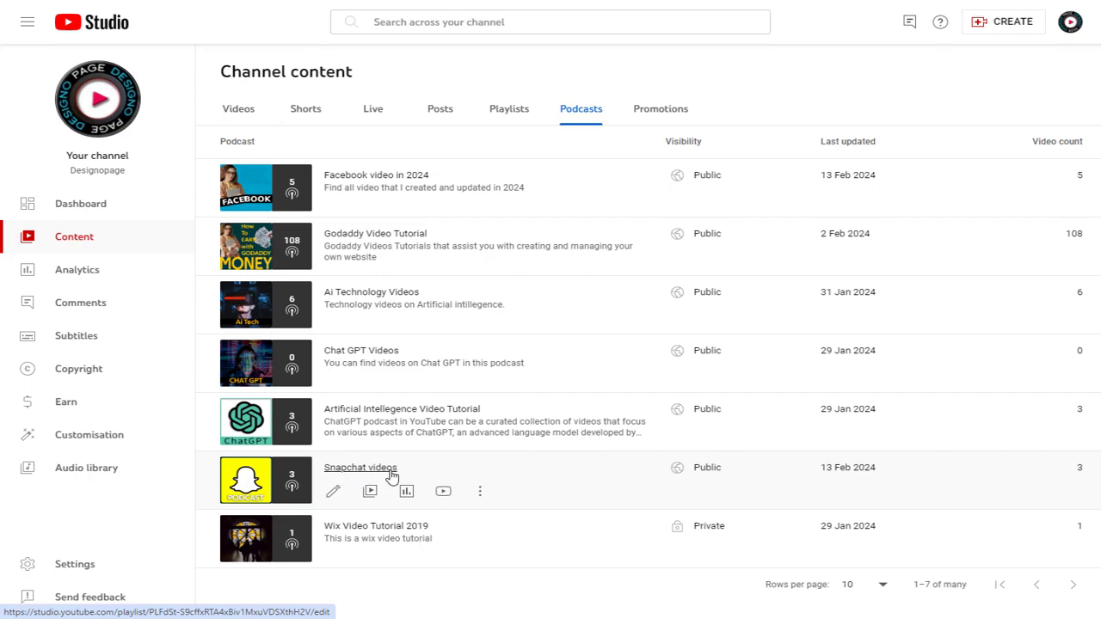
{"action": "mouse_move", "coordinate": [480, 491]}
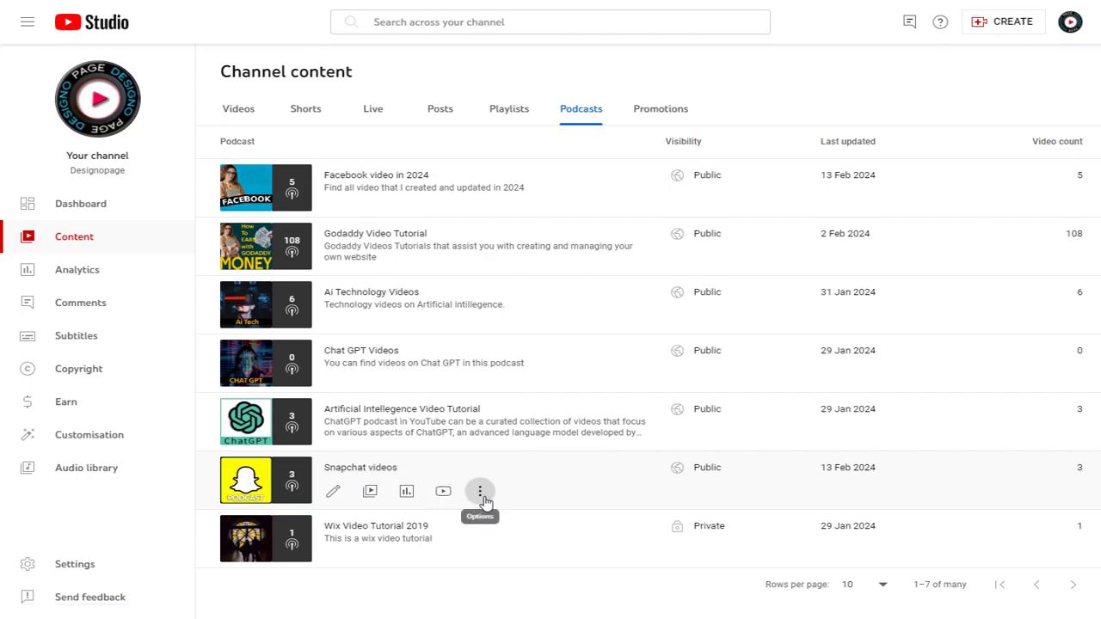
{"action": "left_click", "coordinate": [479, 491]}
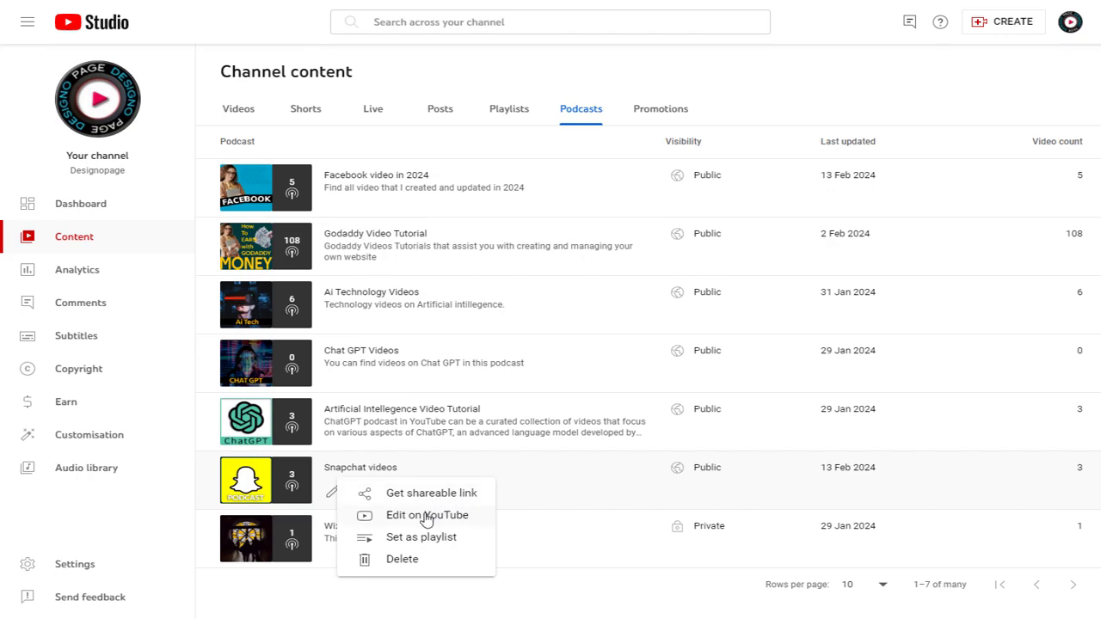
{"action": "mouse_move", "coordinate": [401, 558]}
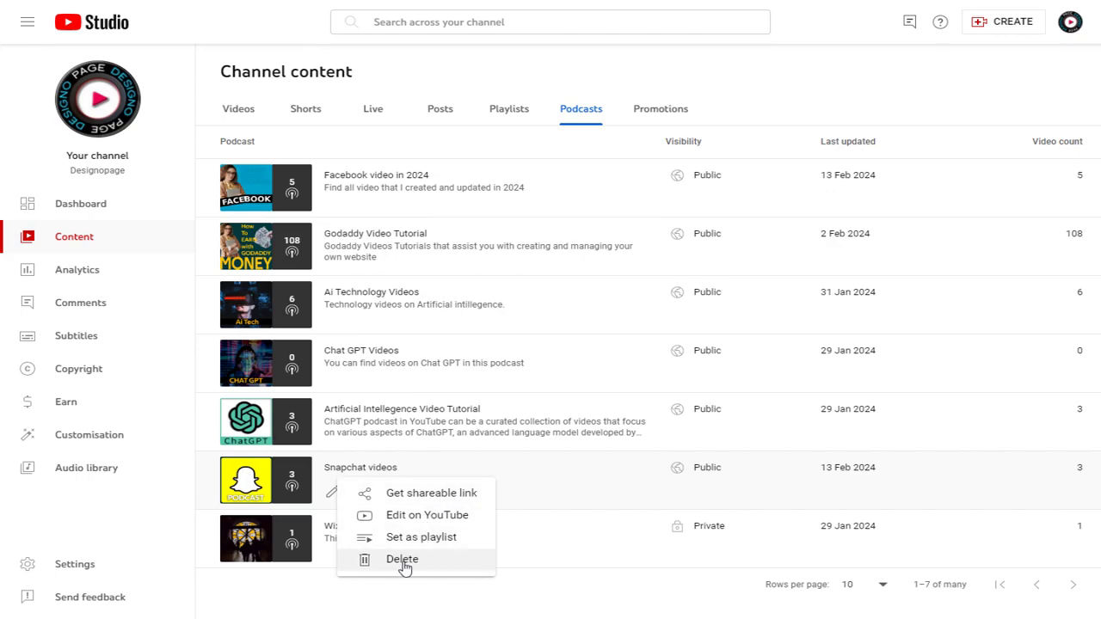
Delete the Snapchat videos podcast and confirm, leaving six podcasts
{"action": "left_click", "coordinate": [402, 559]}
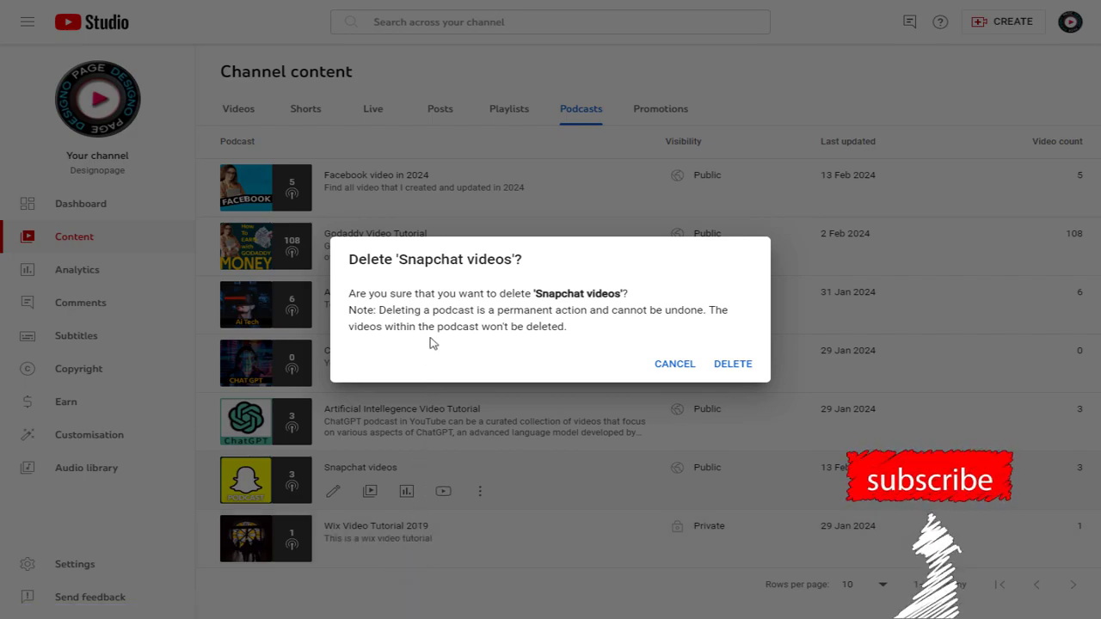
{"action": "mouse_move", "coordinate": [607, 335]}
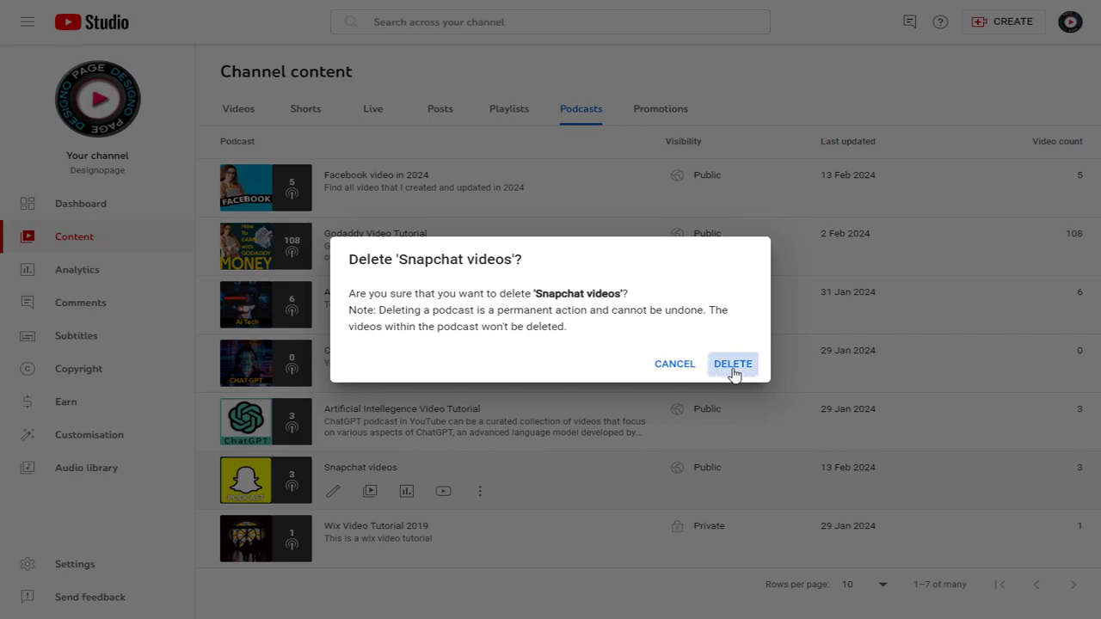
{"action": "left_click", "coordinate": [732, 363]}
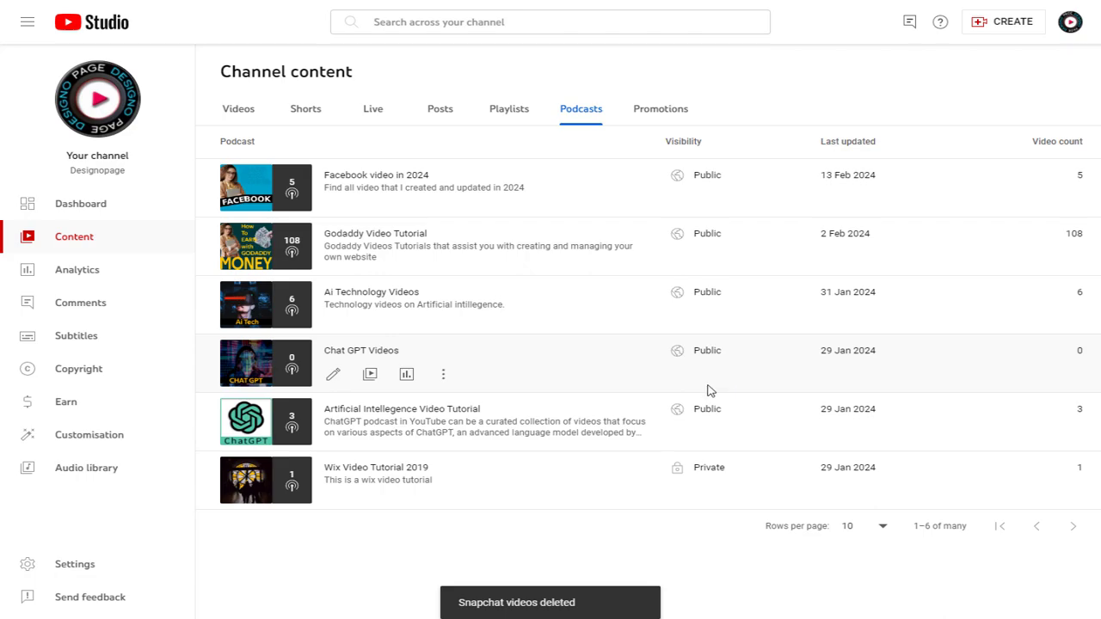